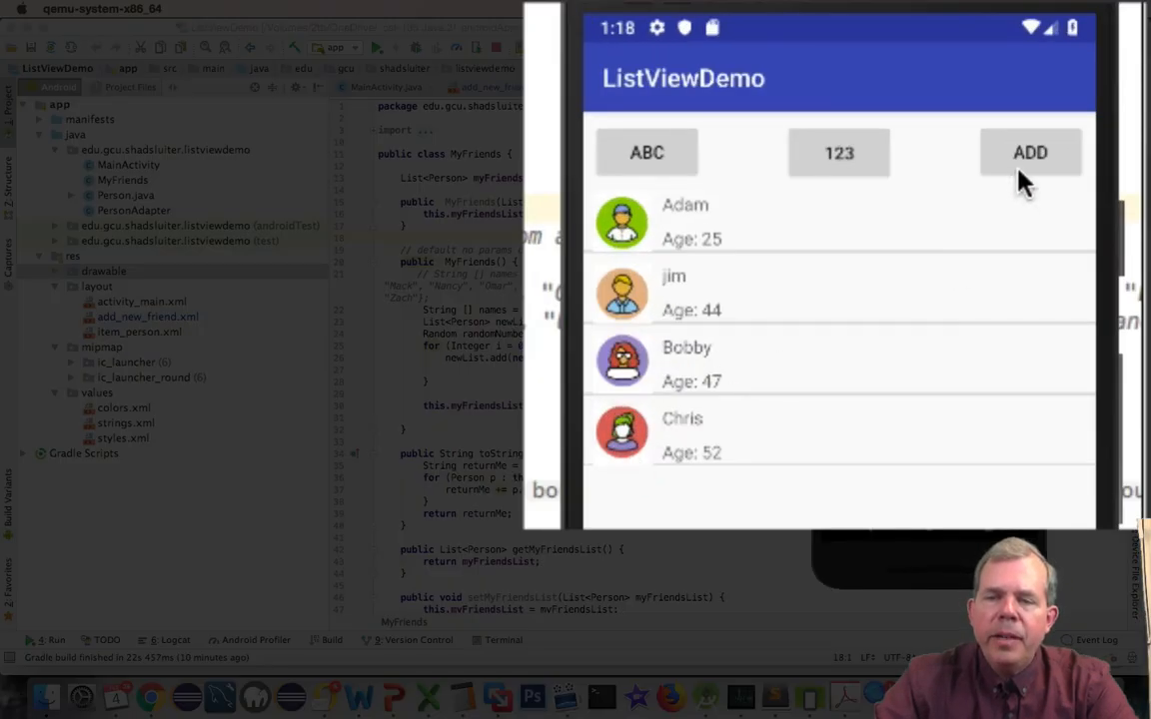
Step: Add friend Heidi, age 52, with avatar icon 8
left_click(1028, 152)
type("8")
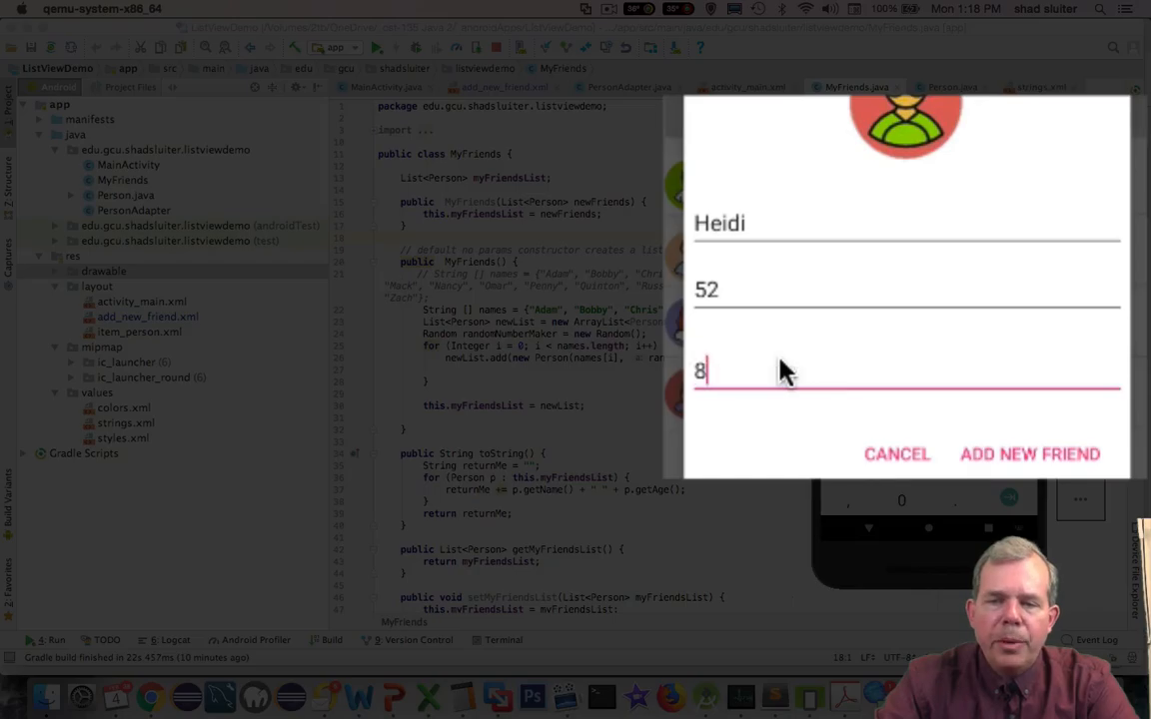
left_click(1029, 454)
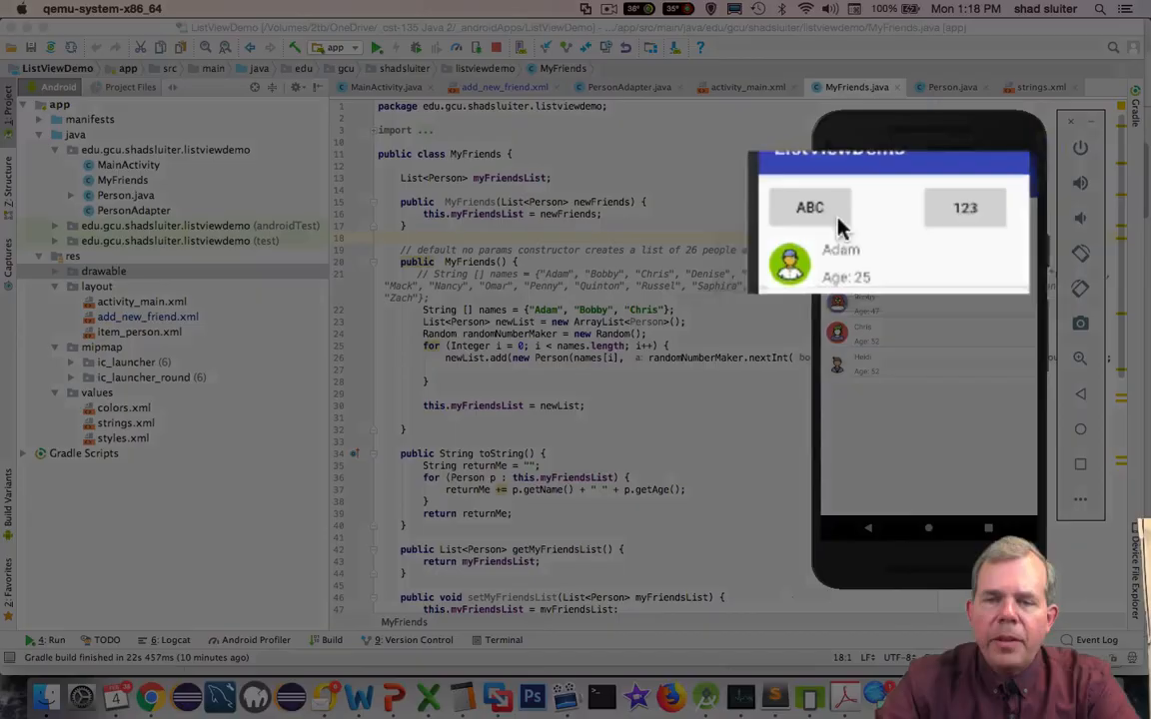
Step: Sort the friends list by name (ABC), then by age (123)
left_click(965, 207)
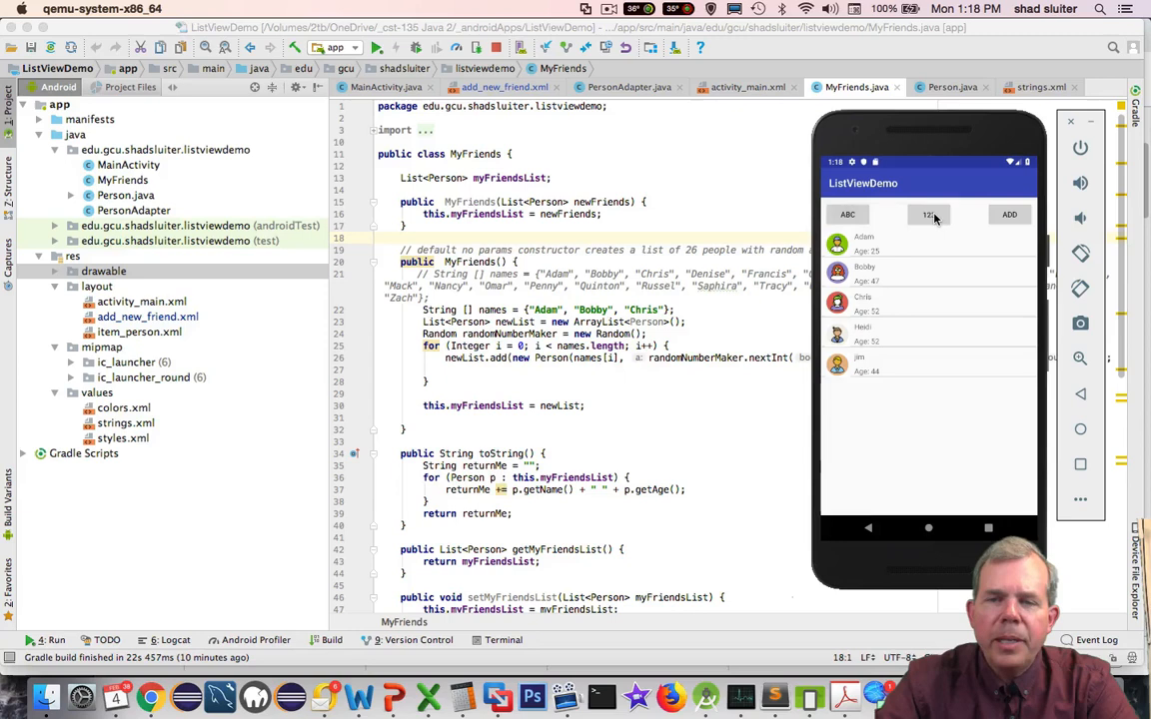
left_click(928, 213)
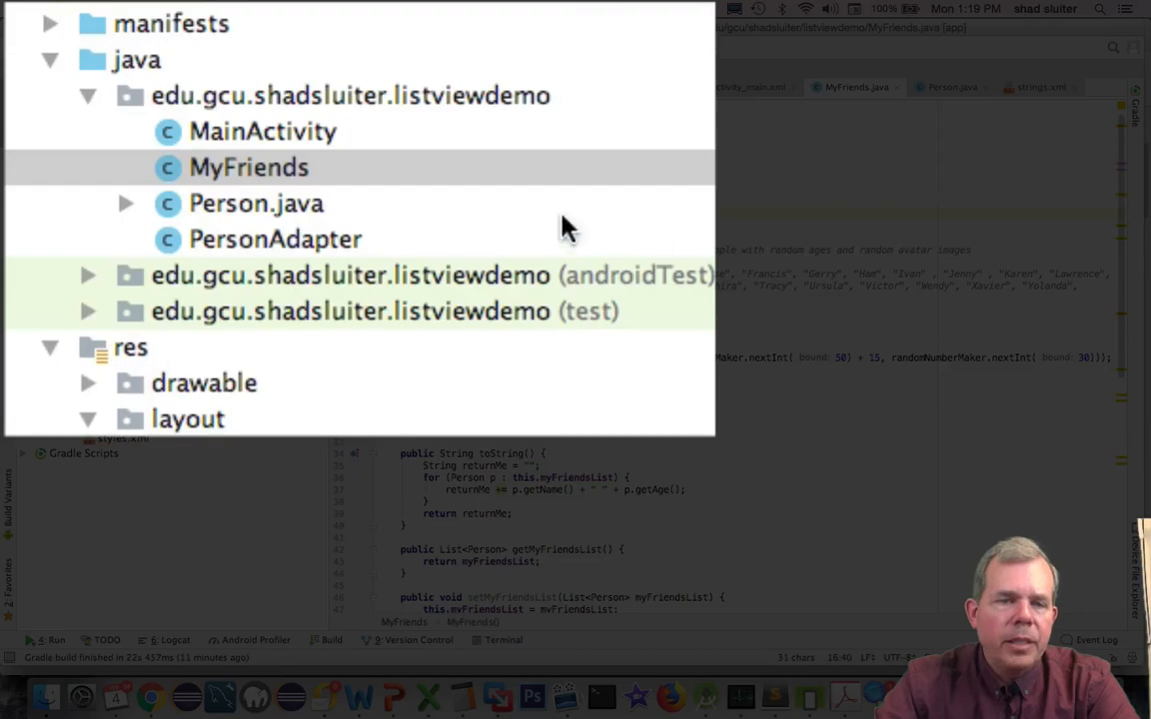
Step: Open Person.java and PersonAdapter from edu.gcu.shadsluiter.listviewdemo
left_click(126, 203)
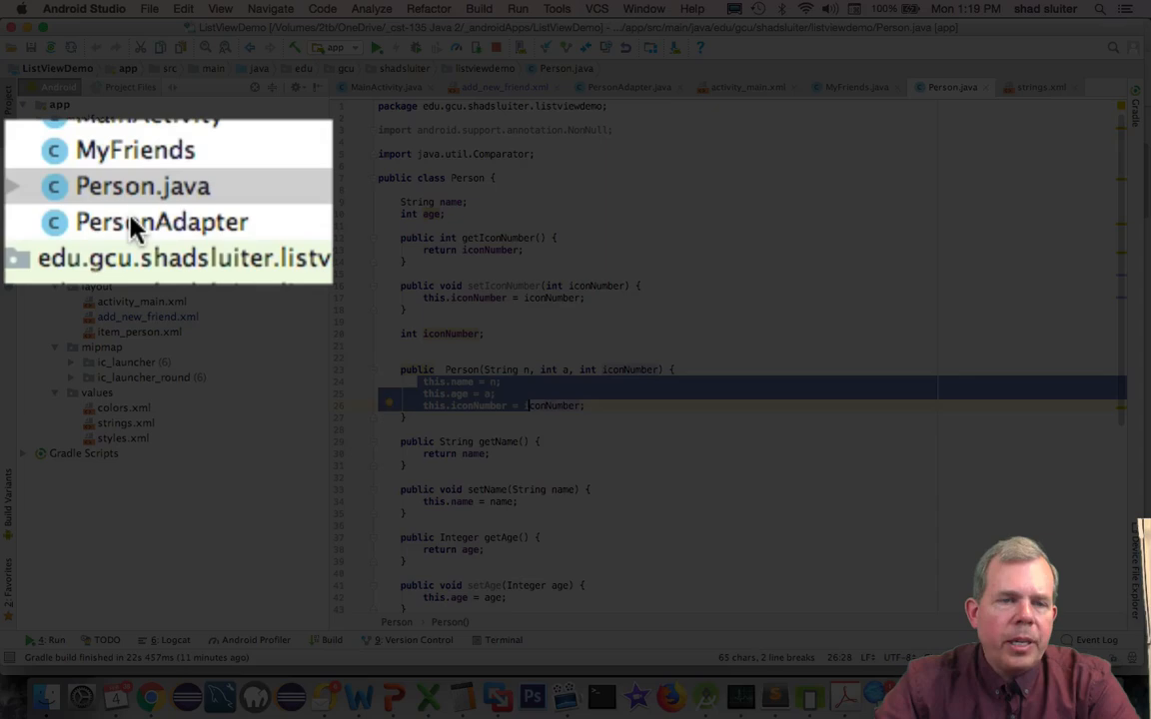
left_click(161, 221)
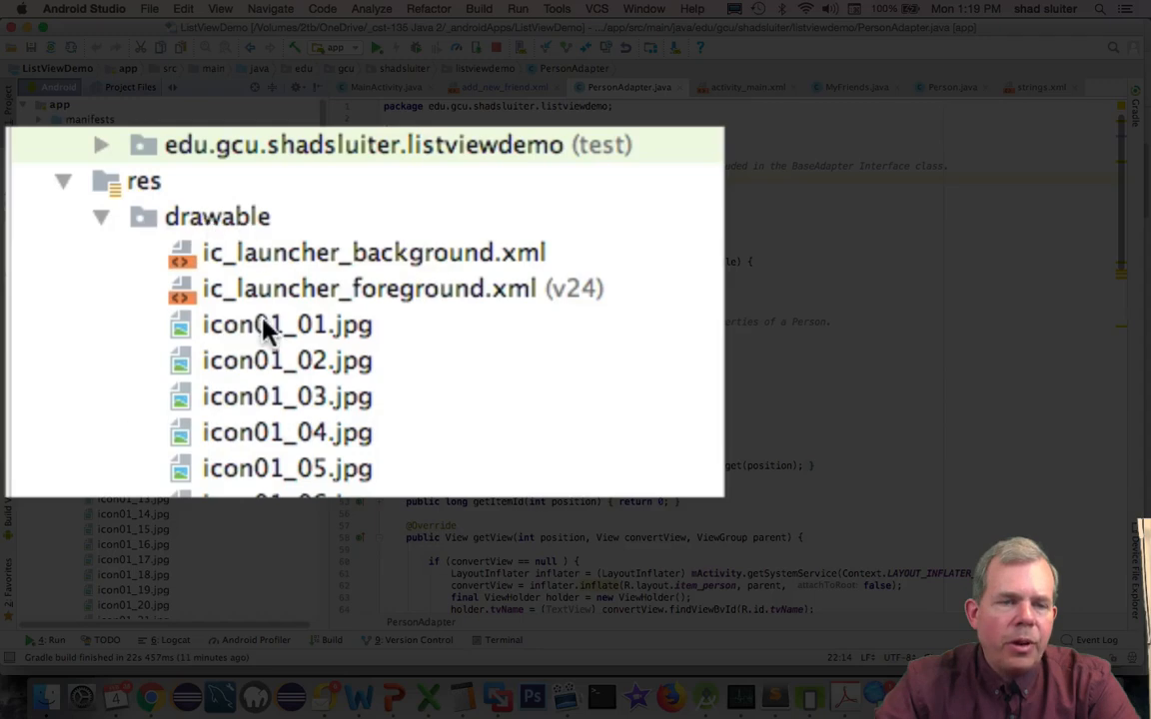
Step: Preview avatar images icon01_01.jpg, icon01_02.jpg and another drawable icon
left_click(286, 323)
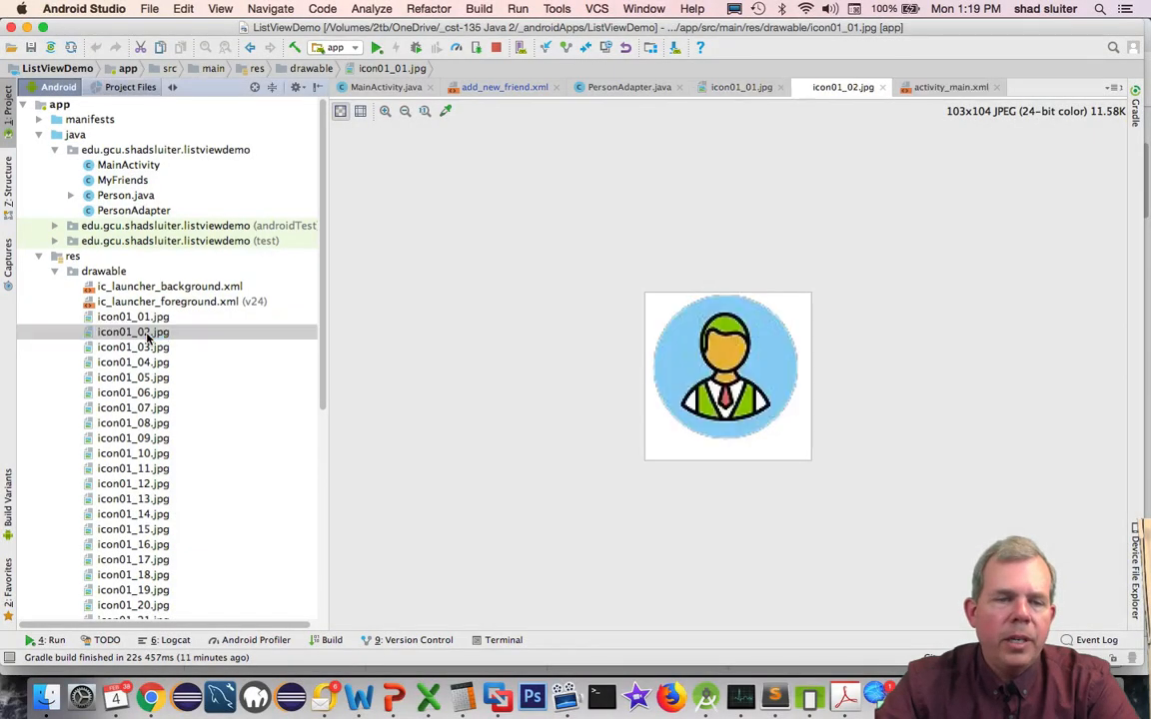
left_click(133, 346)
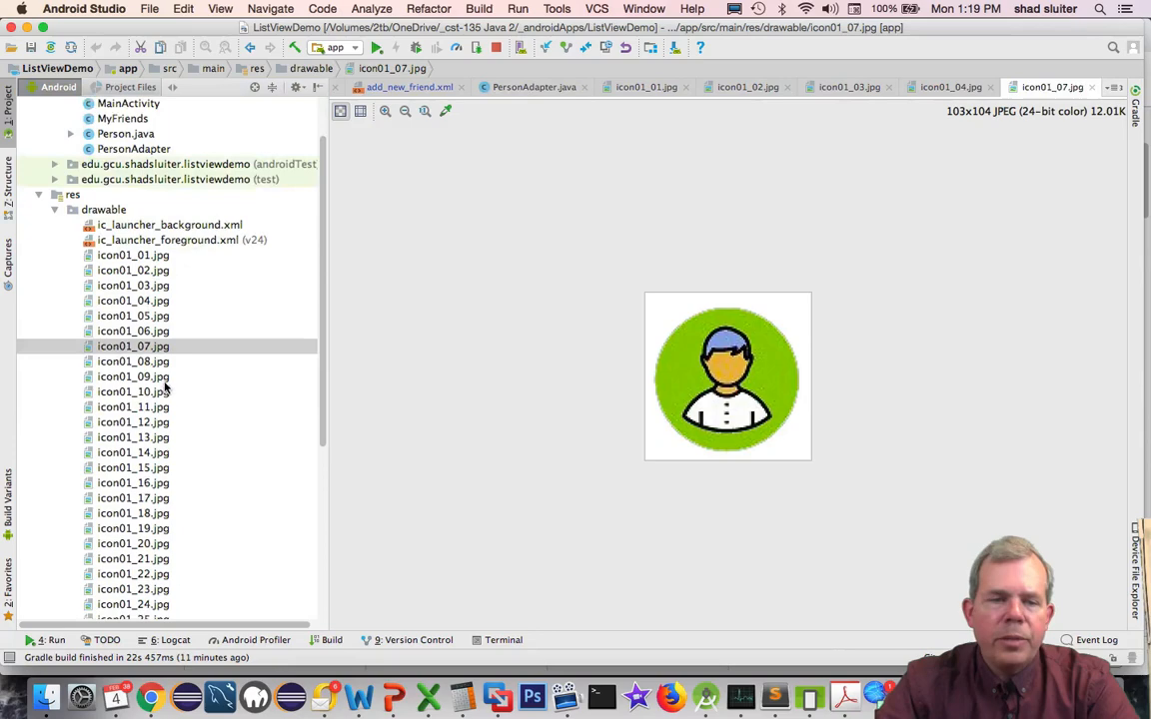
left_click(133, 406)
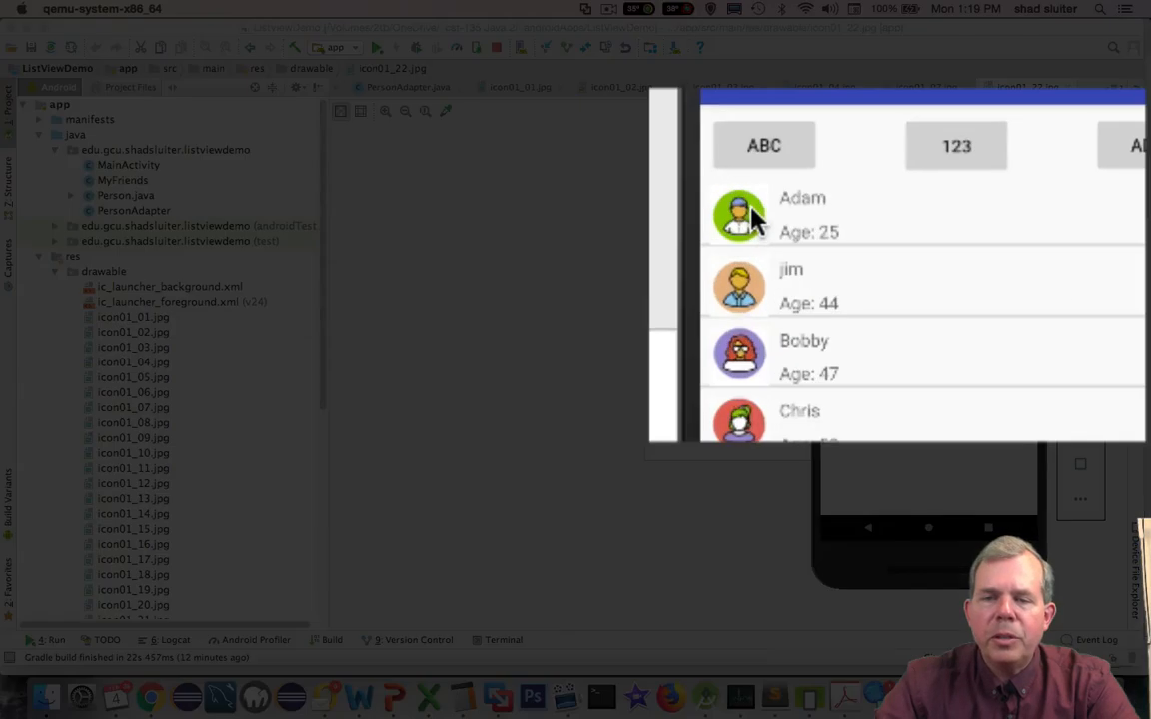
mouse_move(837, 205)
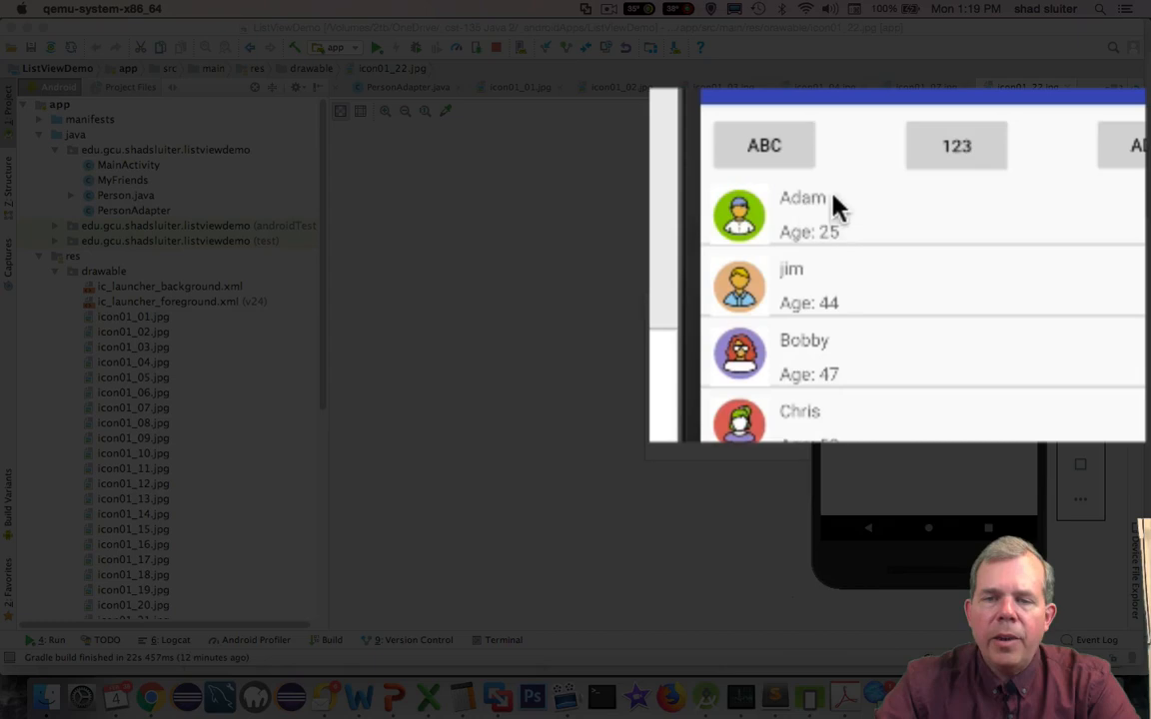